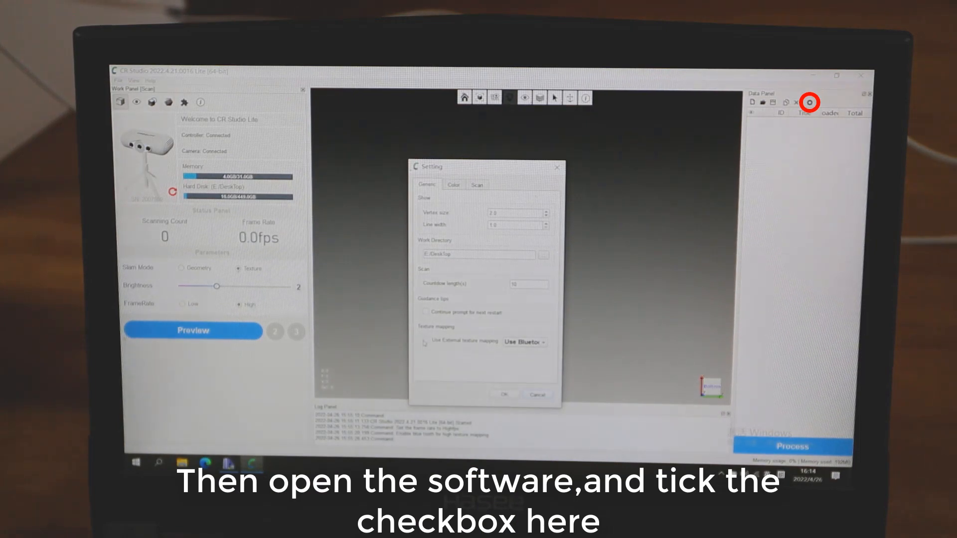
# Load the leopard .scanproj project so Scan1, Scan3 and Scan4 appear in the Data Panel.
pyautogui.click(424, 341)
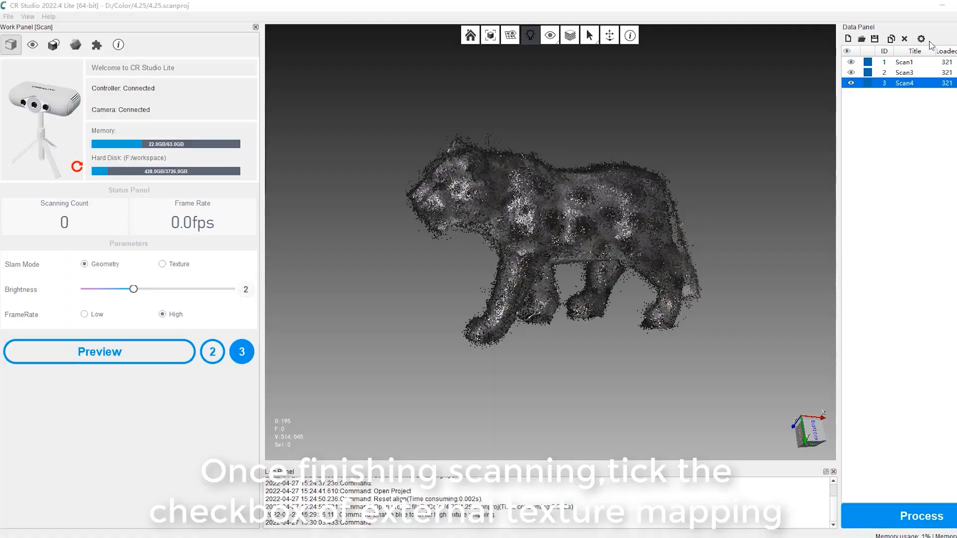
# Tick 'Use External texture mapping' in the program settings and confirm with OK.
pyautogui.click(921, 39)
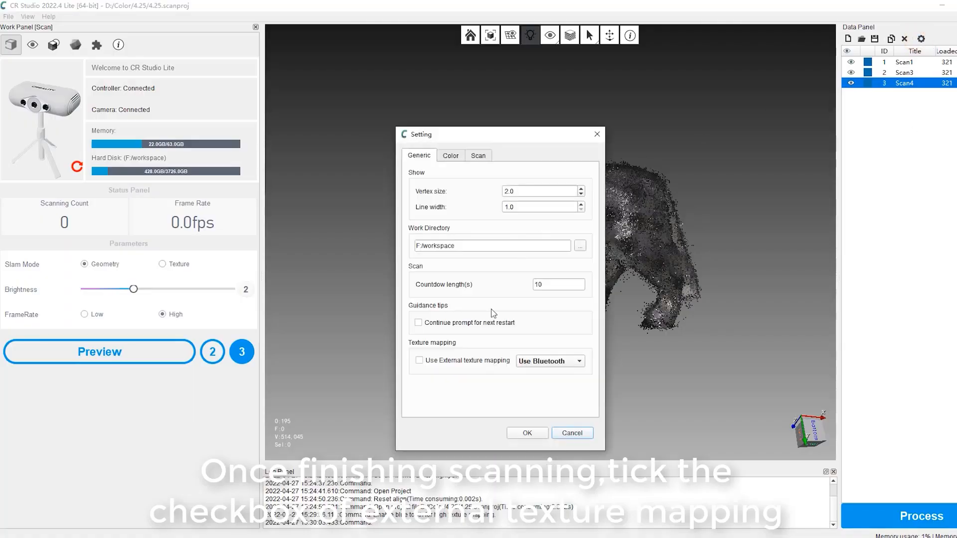
pyautogui.click(419, 361)
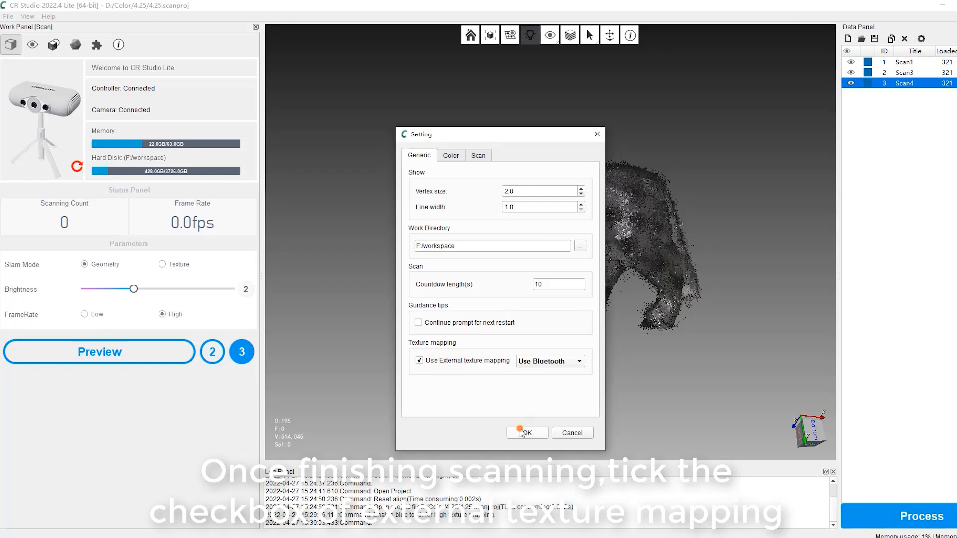
pyautogui.click(523, 433)
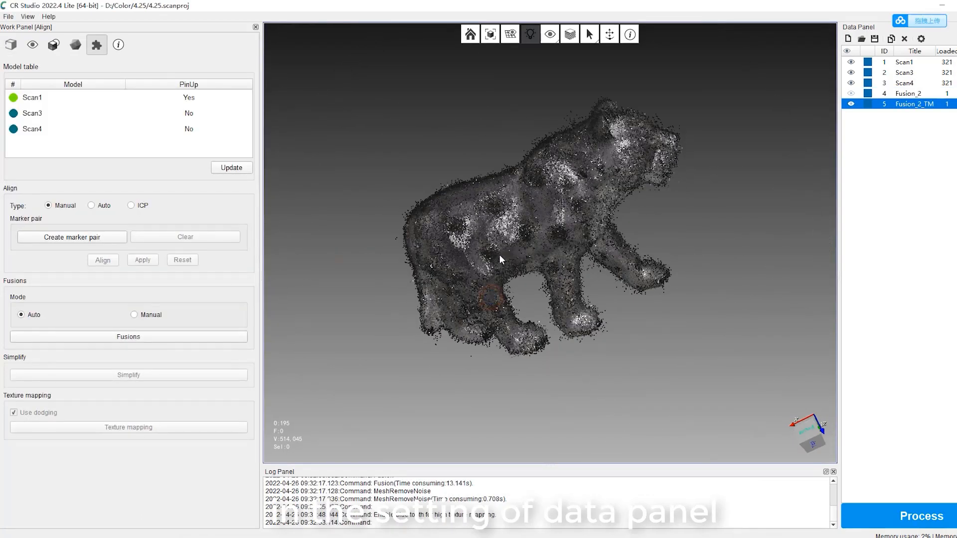
# Process the three scans with Manual align mode, 2000000 simplified faces and Fill holes.
pyautogui.click(127, 336)
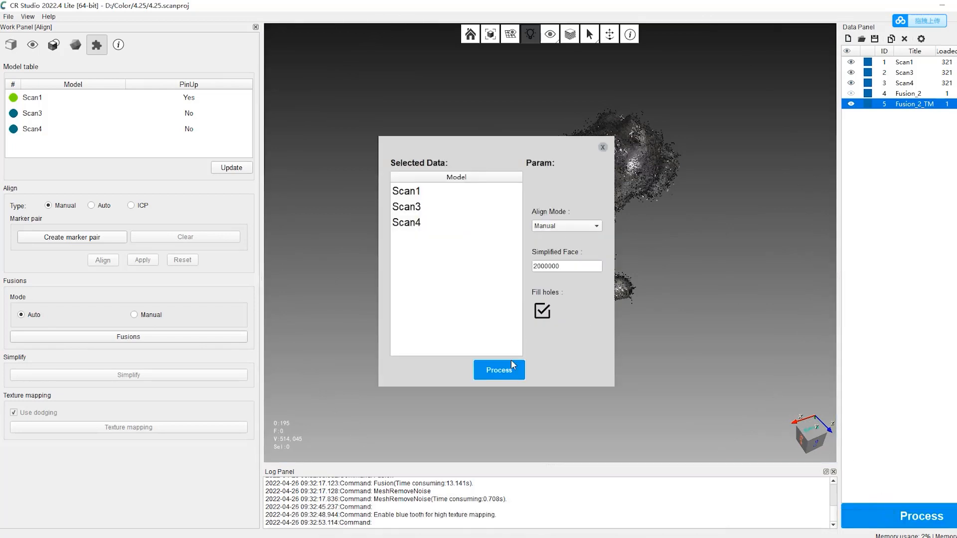
pyautogui.click(498, 370)
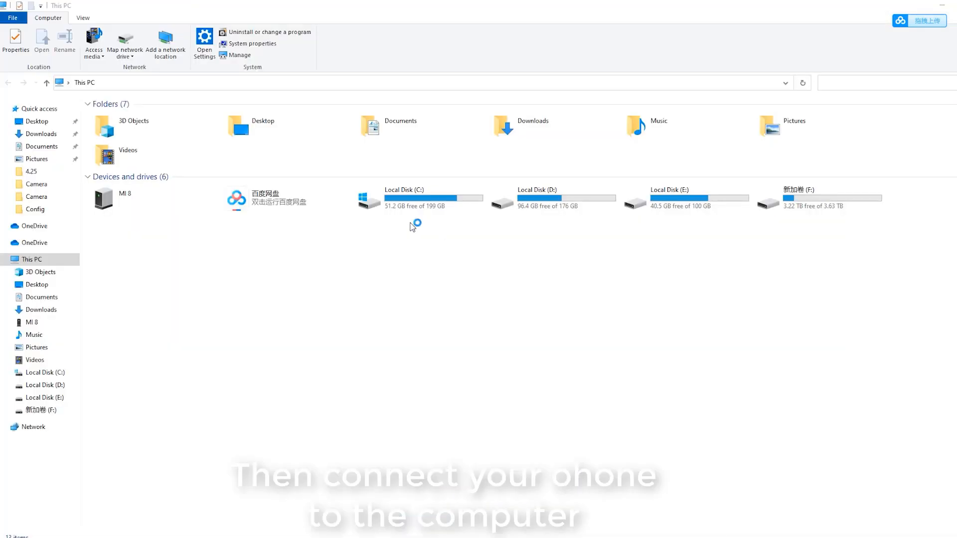
# Browse MI 8 > internal storage > DCIM > Camera and select the JPG photos of the model.
pyautogui.doubleClick(125, 199)
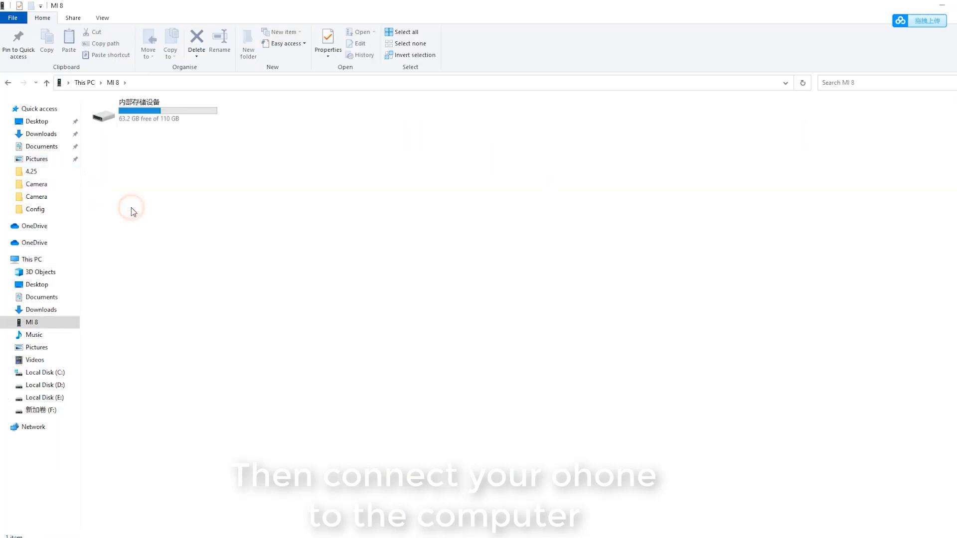
pyautogui.doubleClick(102, 115)
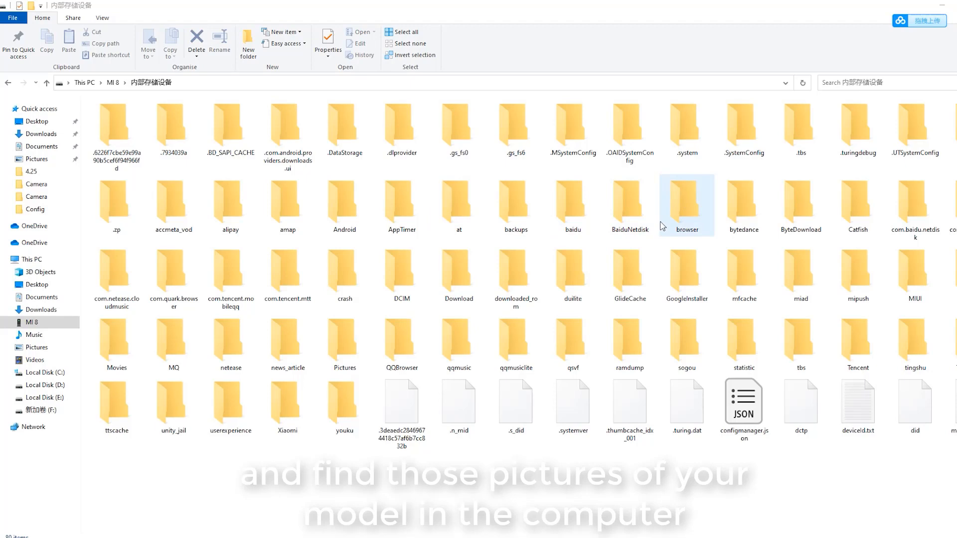
pyautogui.doubleClick(401, 275)
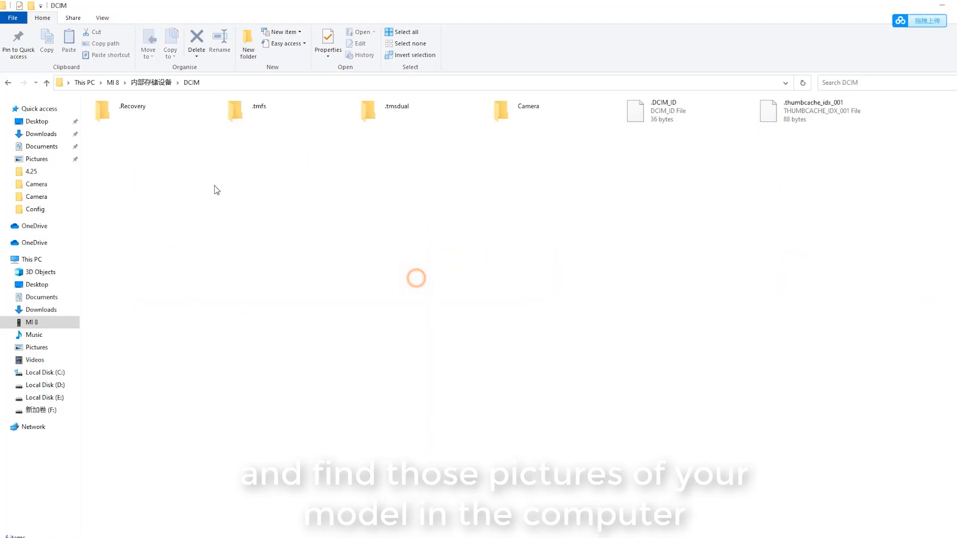
pyautogui.click(528, 110)
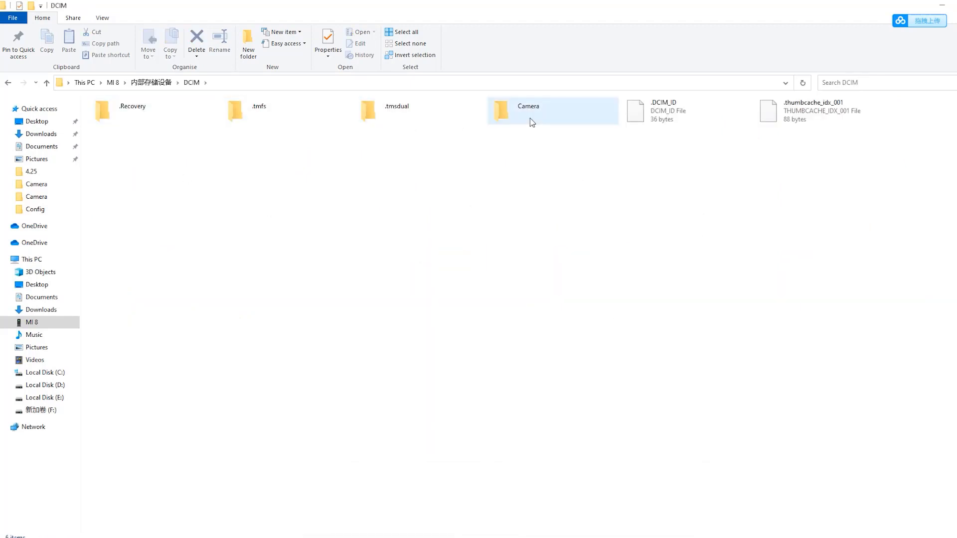
pyautogui.doubleClick(528, 110)
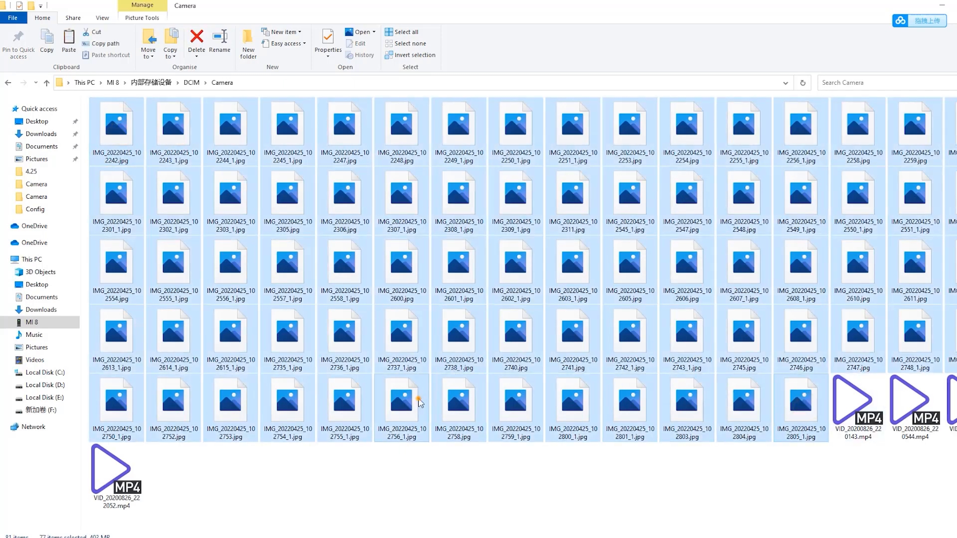
pyautogui.click(401, 398)
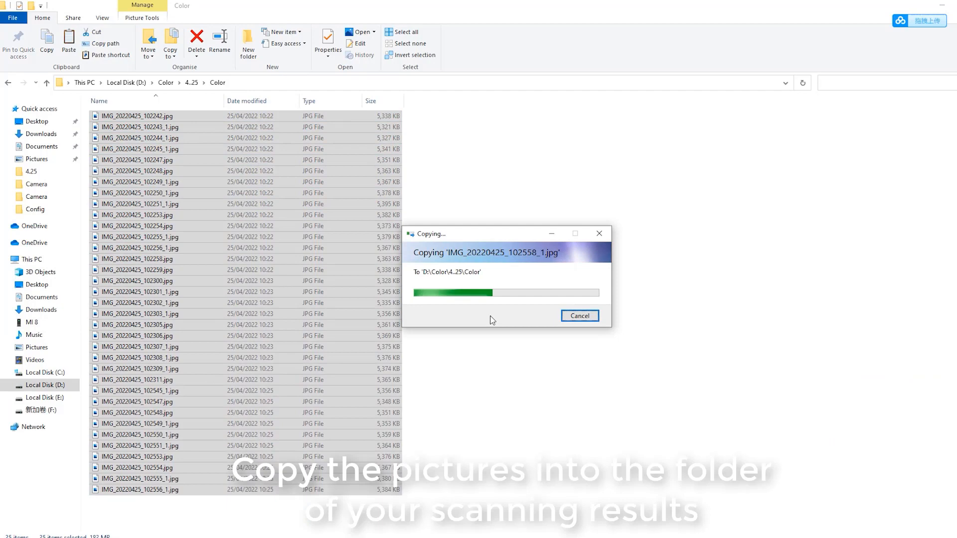
# Paste the model photos into D:\Color\4.25\Color.
pyautogui.rightClick(626, 282)
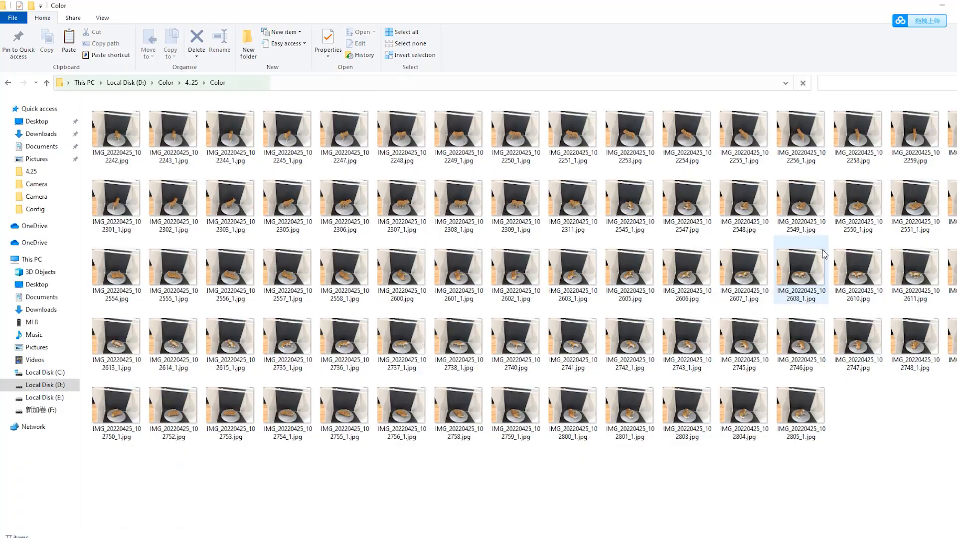
pyautogui.click(111, 434)
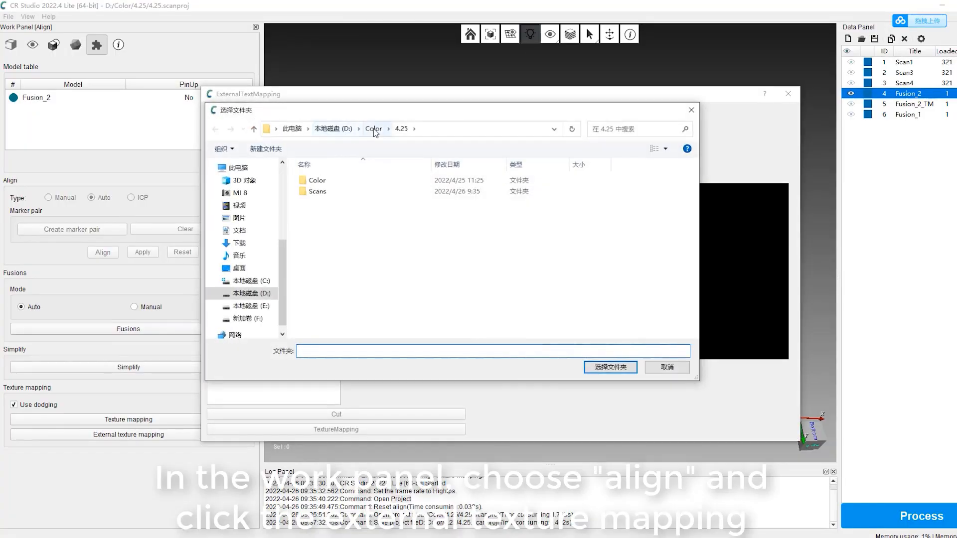
# Choose the copied photo folder as the Image Path so the leopard images list loads.
pyautogui.click(331, 213)
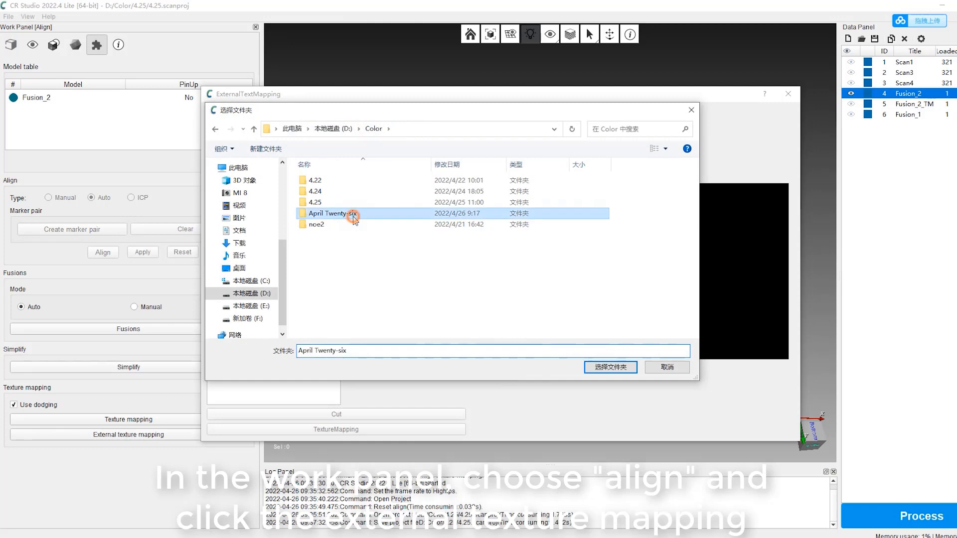
pyautogui.doubleClick(331, 213)
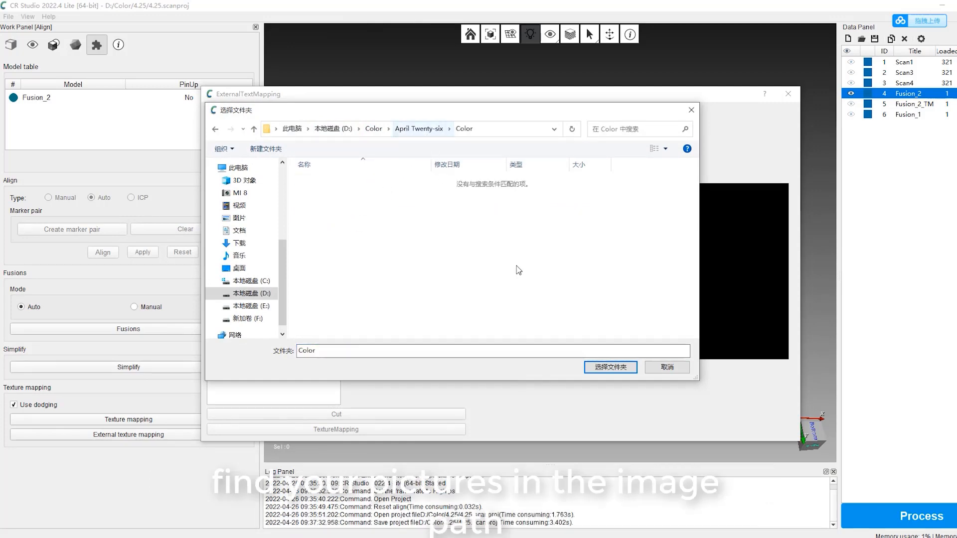
pyautogui.click(609, 367)
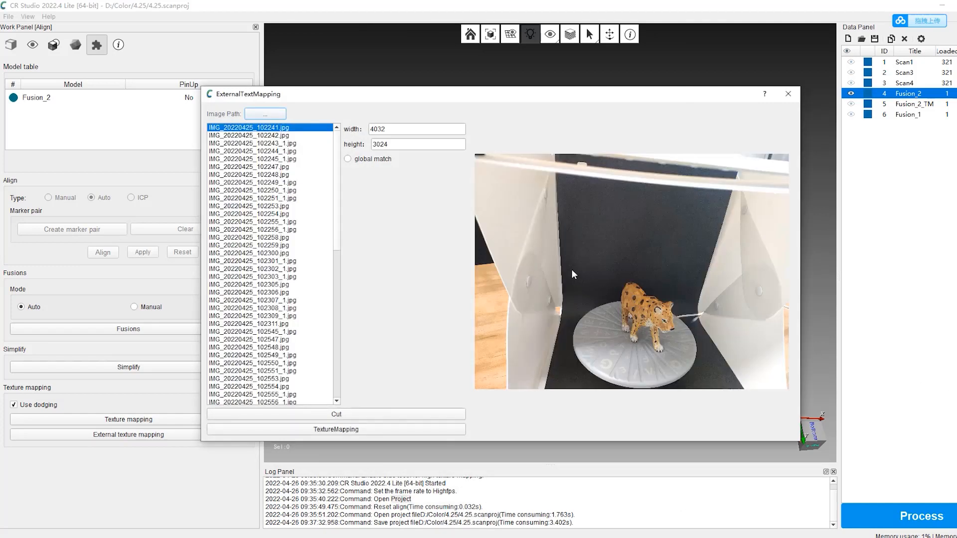
# Drag a crop rectangle around the leopard on the turntable and enable global match.
pyautogui.moveTo(572, 273); pyautogui.dragTo(738, 390)
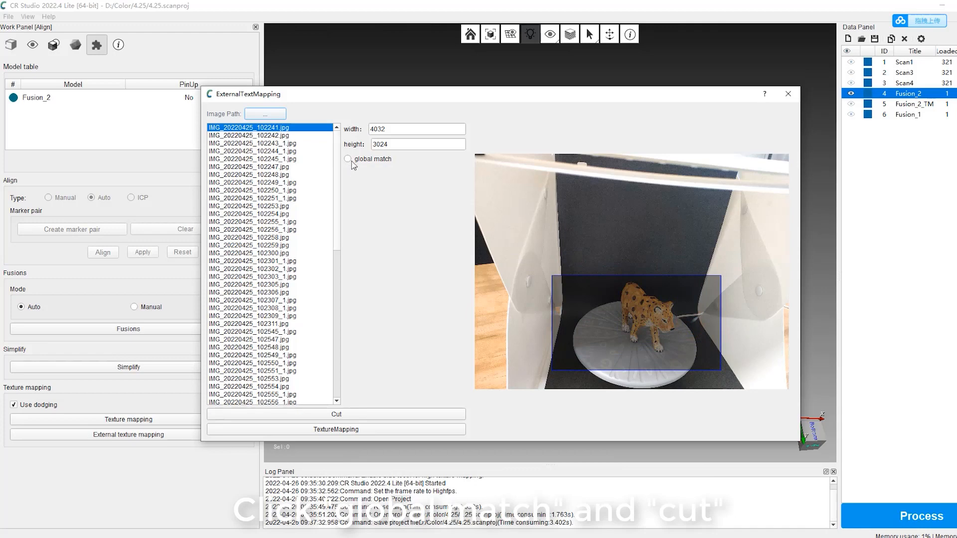
pyautogui.click(347, 160)
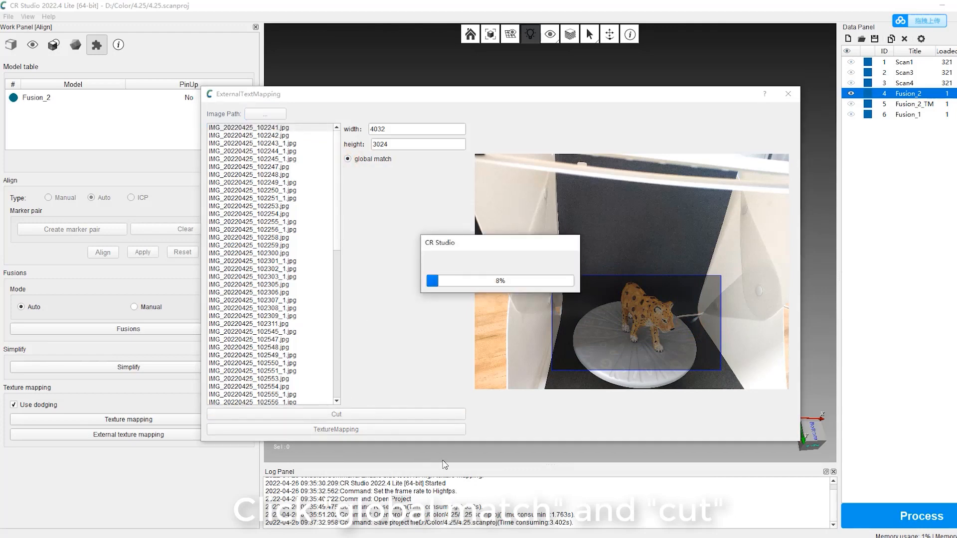